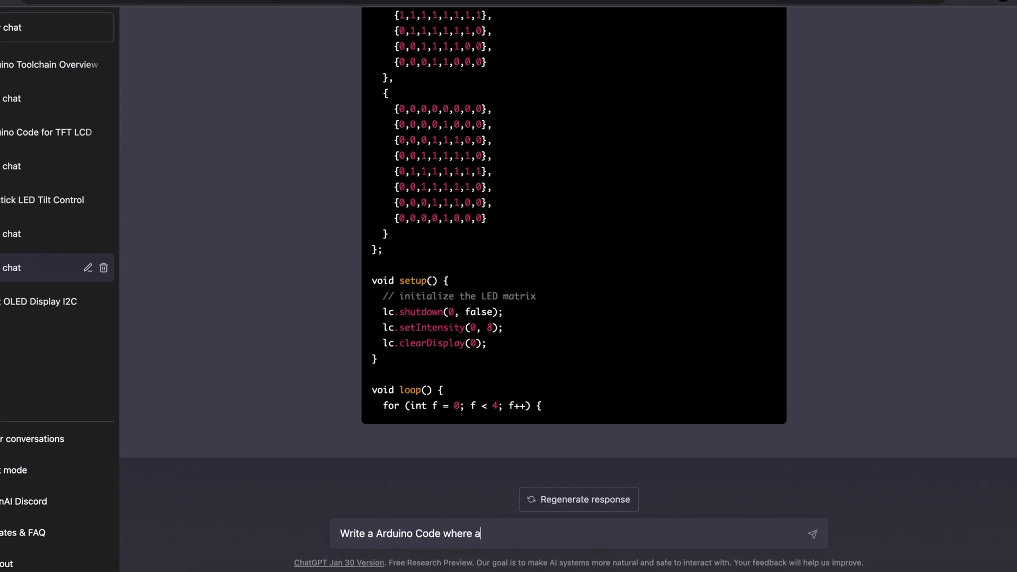
Ask ChatGPT for Arduino code showing the A0 analog input on a 4 x 1 LED matrix
text(the analog input from PIN A0 gets displayed on a 4 x 1 LED Matrix m)
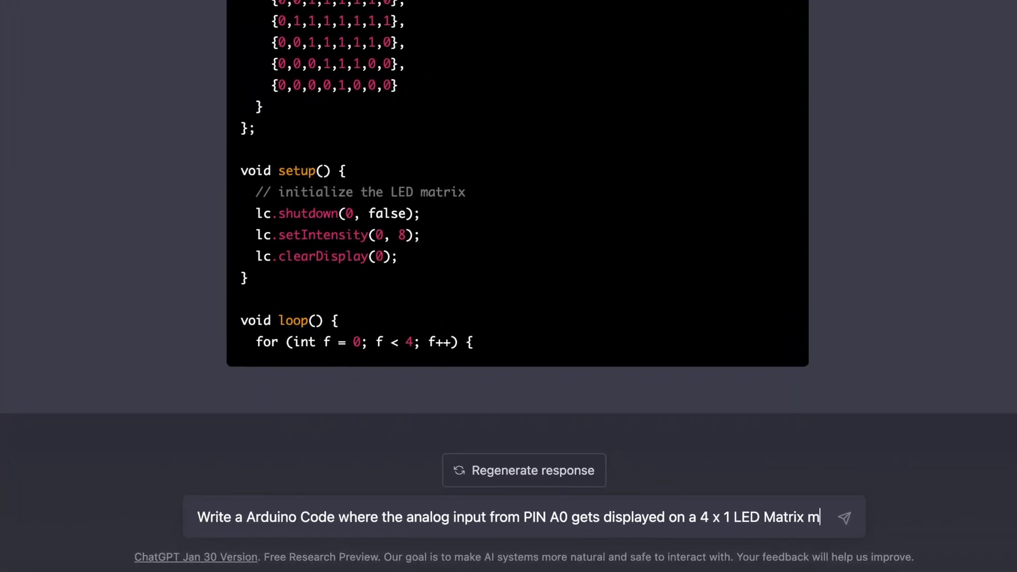
click(844, 517)
text(Write a Arduino Code to read the value from analog PIN A0 an)
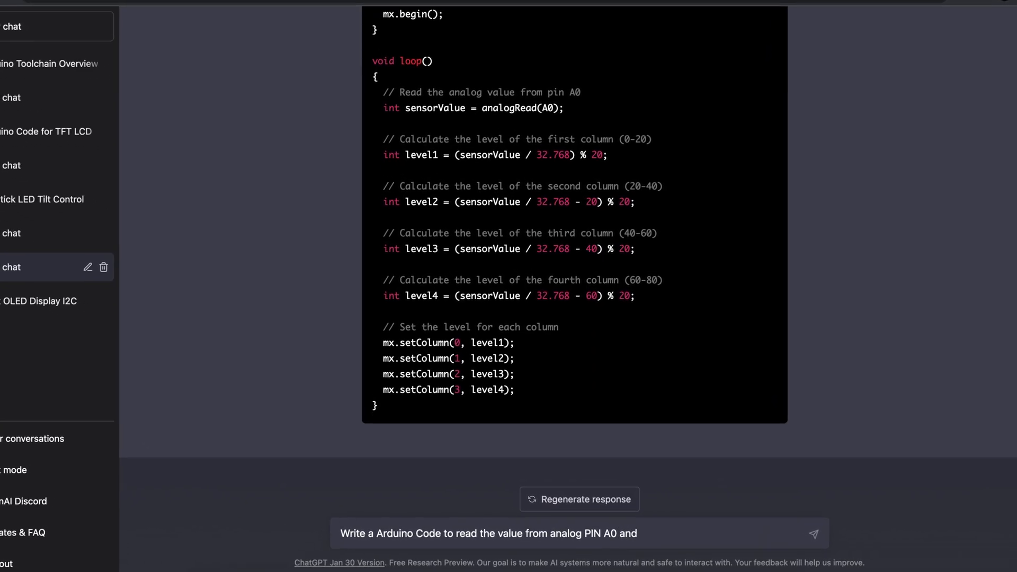
Refine the request to display the A0 value on 4 MAX7219 modules via MD_MAX72xx
text(display this value)
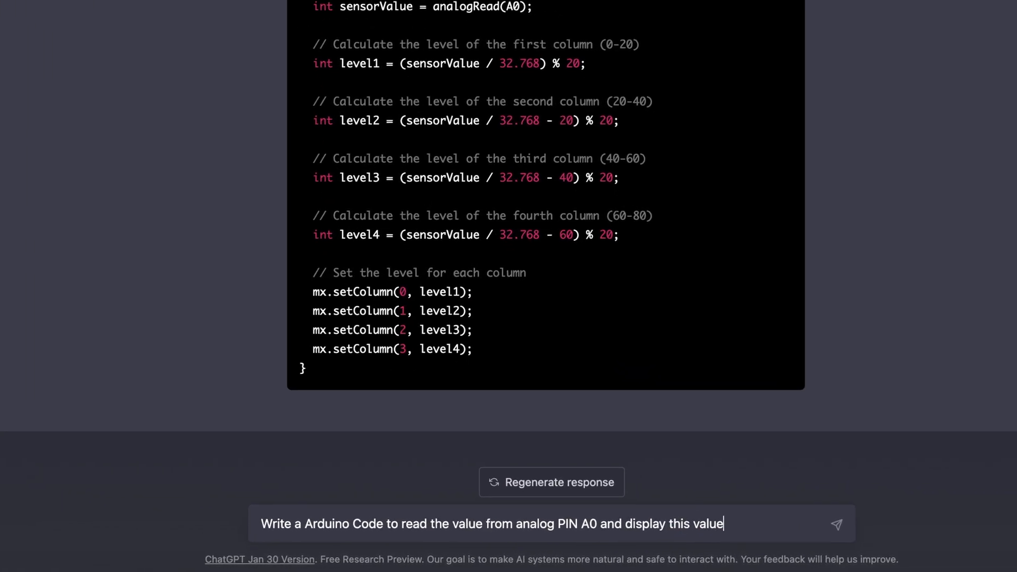
text(using 4 MAX7219 LED Matrix modules)
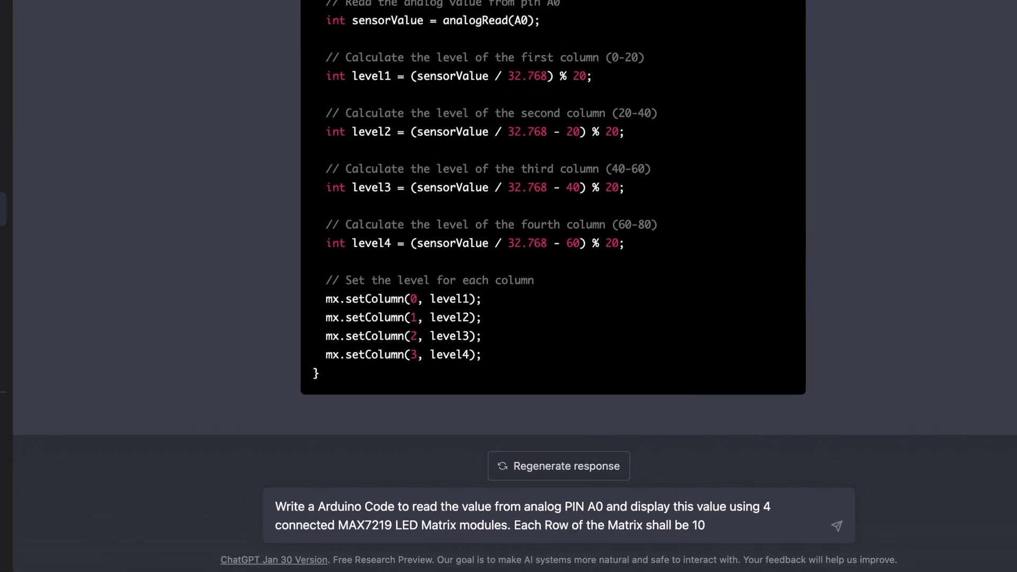
click(837, 525)
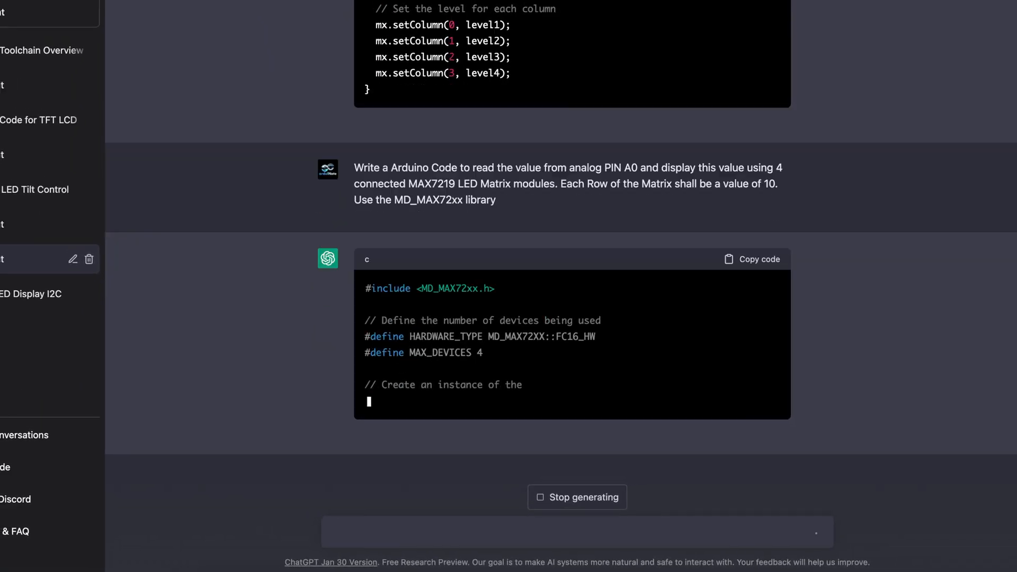